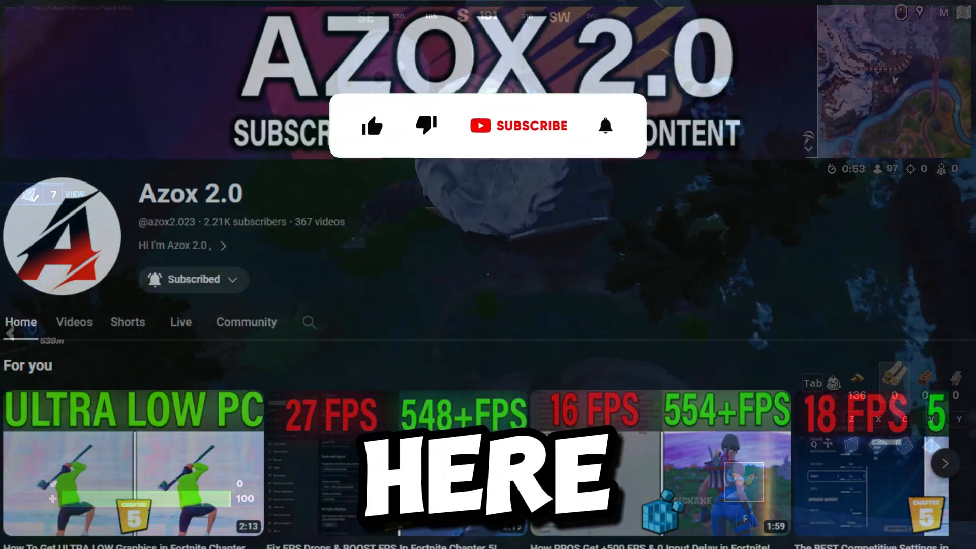
Step: Like the video, subscribe to Azox 2.0 and turn on channel notifications
click(372, 125)
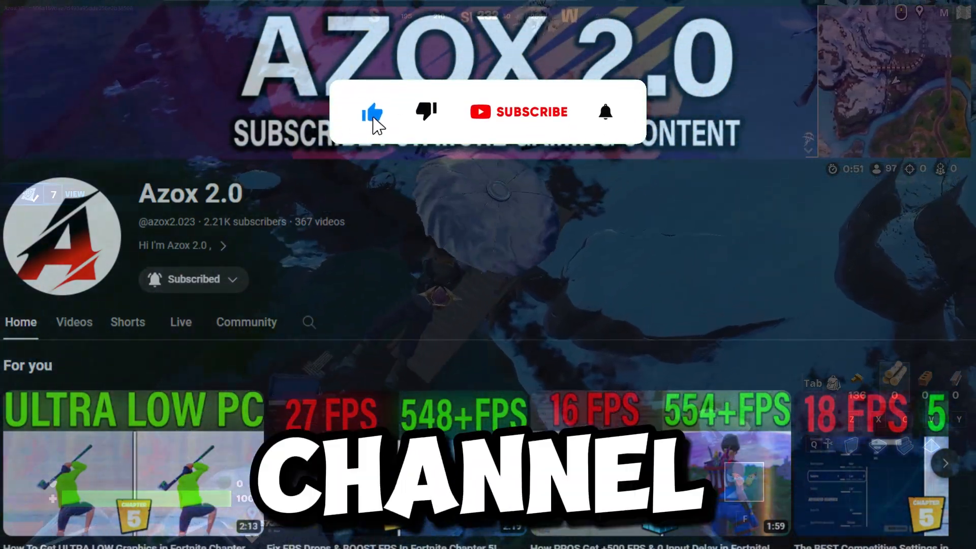
click(518, 112)
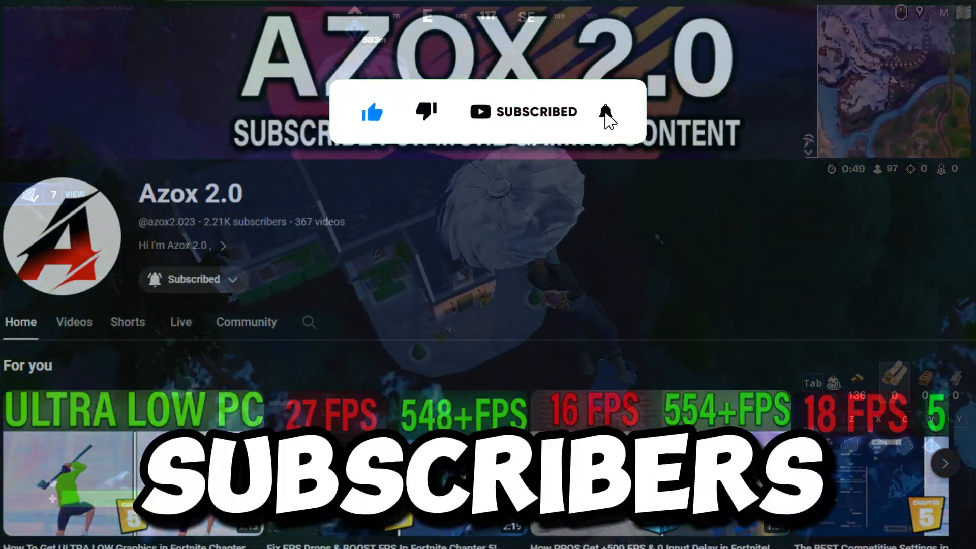
click(605, 112)
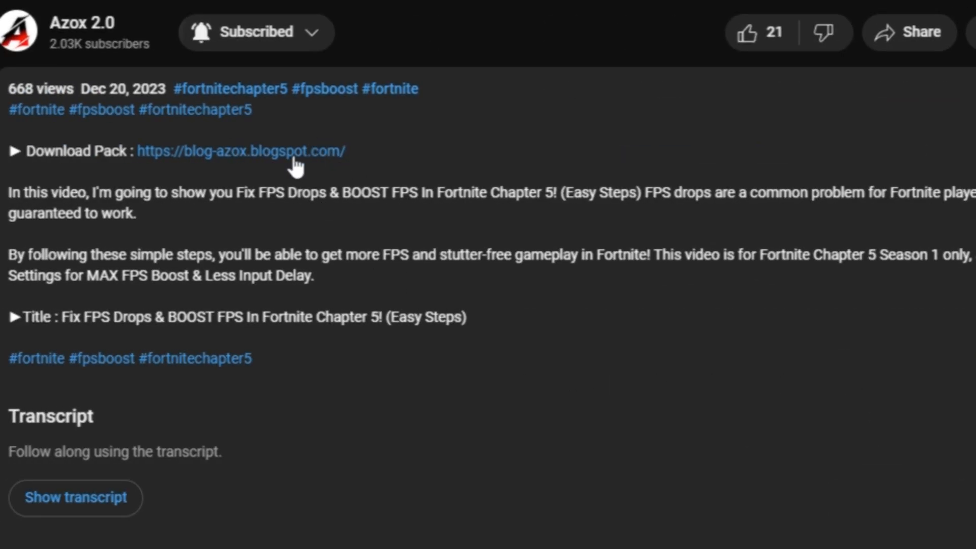
Step: Follow the blog link to the 'Use This Settings to Boost FPS In Fortnite C5S1' post
click(239, 152)
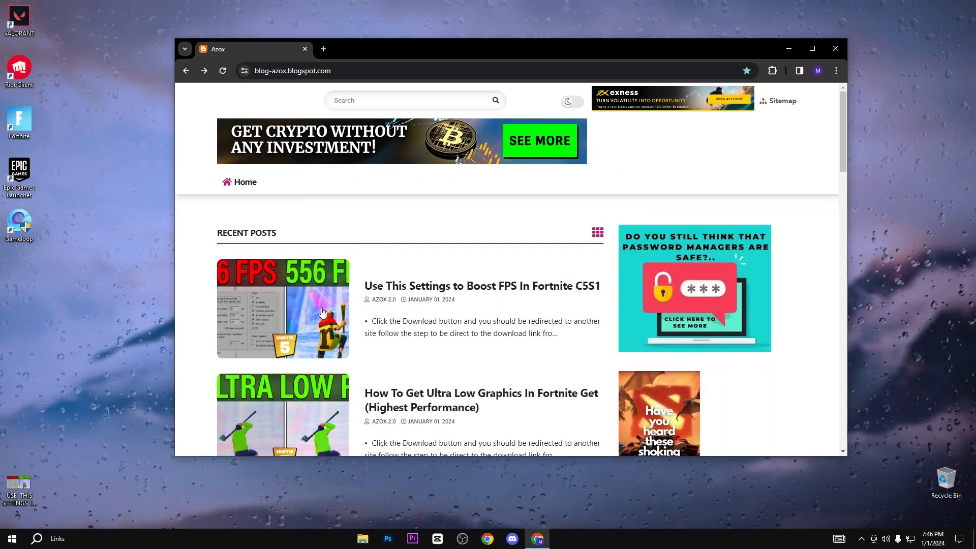
click(482, 286)
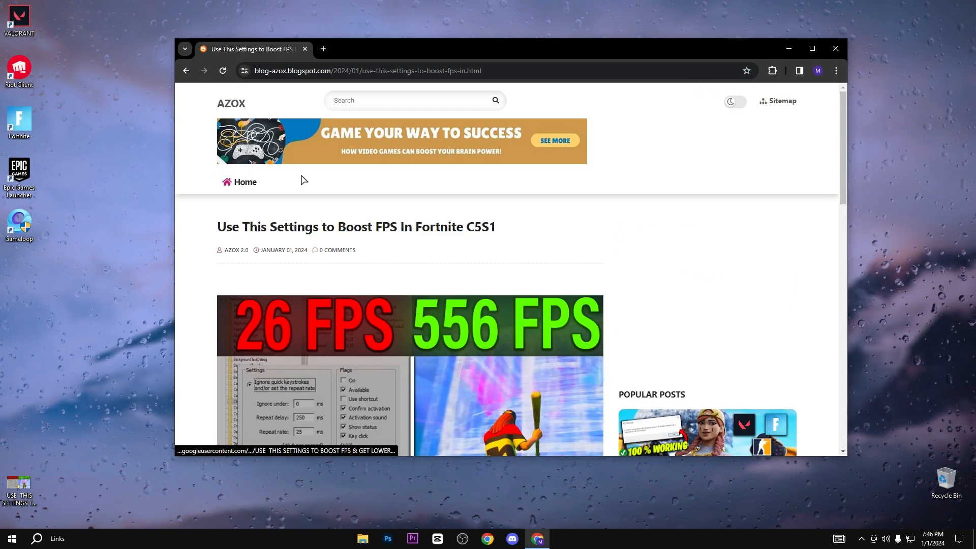
scroll(down, 3)
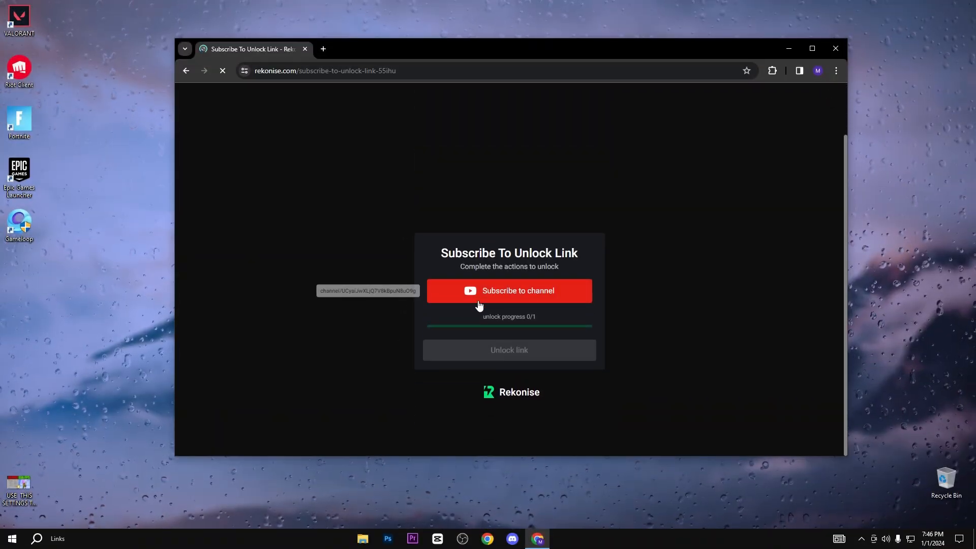
Step: Subscribe to Azox 2.0 through Rekonise and unlock the download link
click(508, 291)
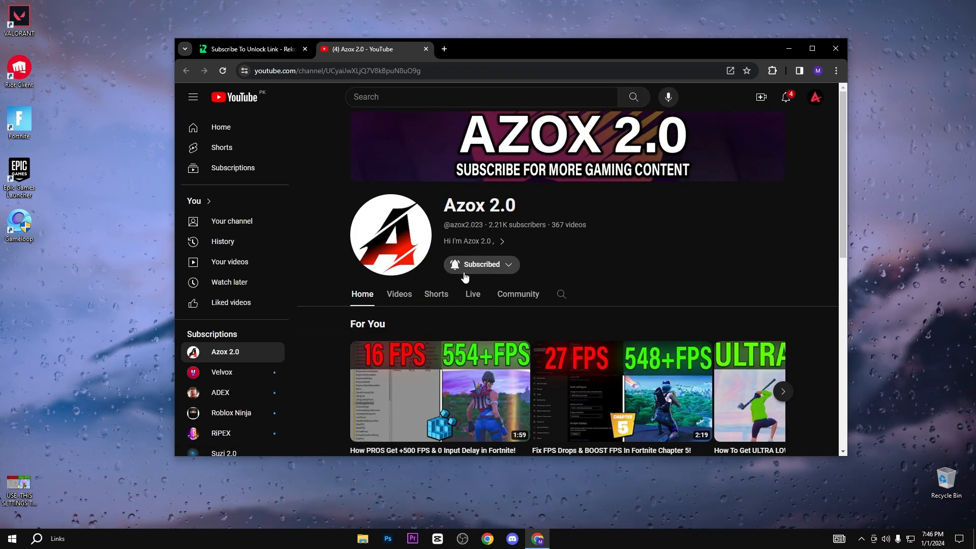
click(427, 49)
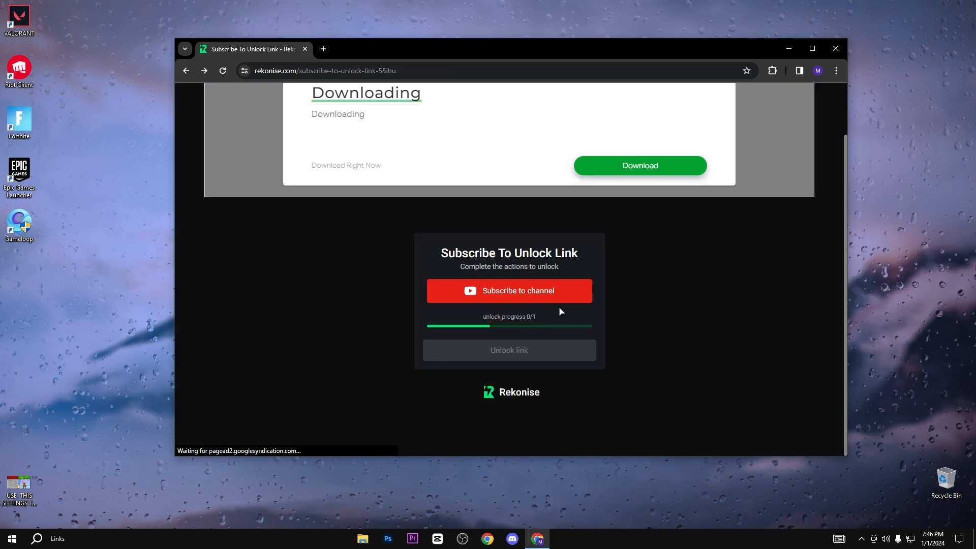
click(509, 291)
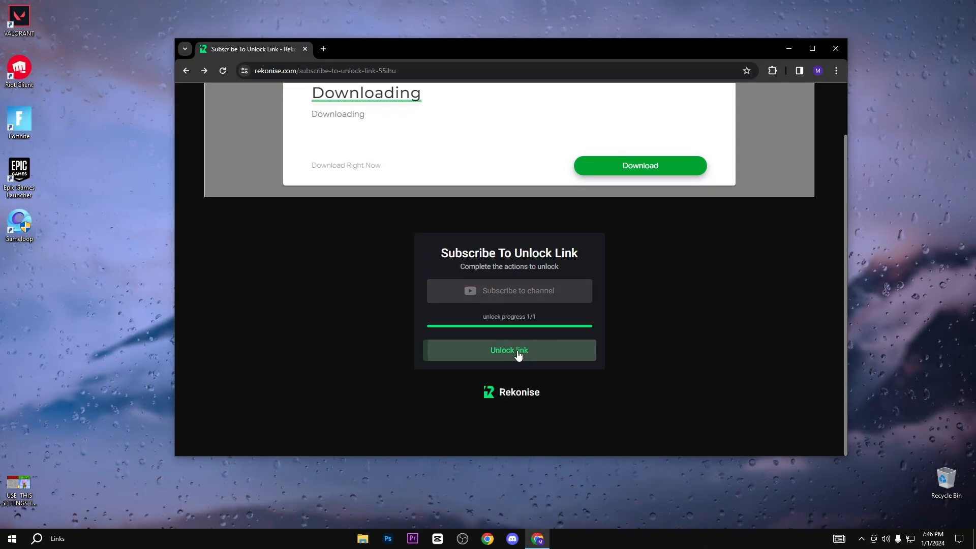
click(509, 350)
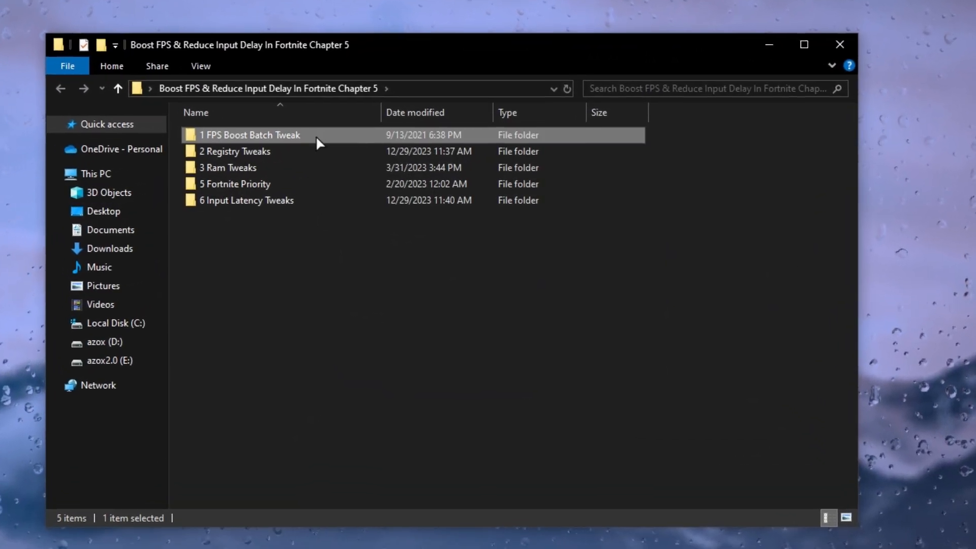
double_click(249, 135)
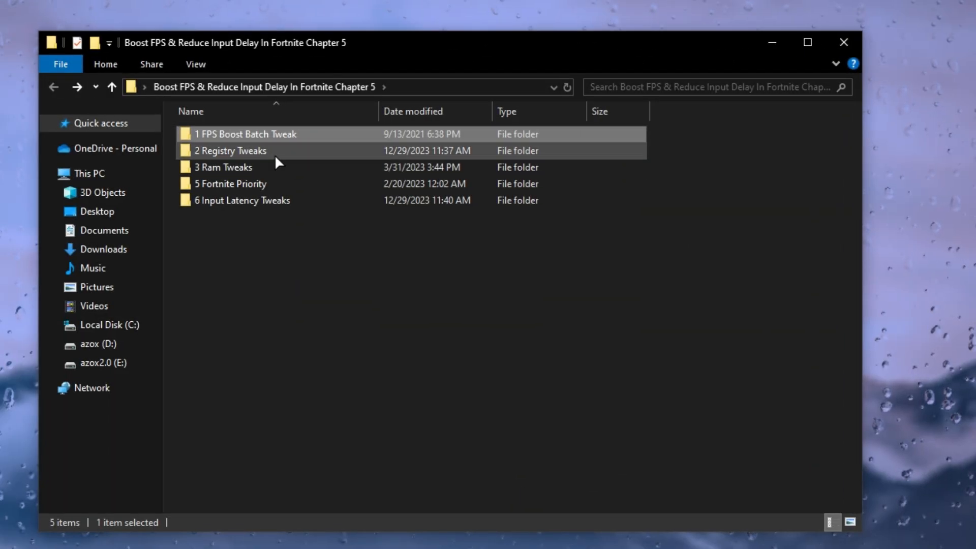
Step: Merge all eight files in '2 Registry Tweaks' into the registry, then return to the pack folder
double_click(230, 150)
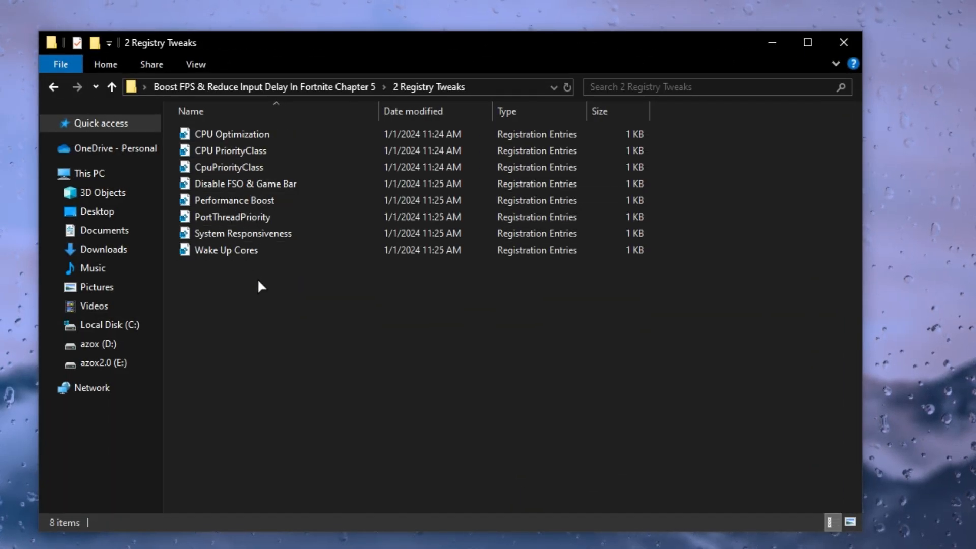
key(ctrl+a)
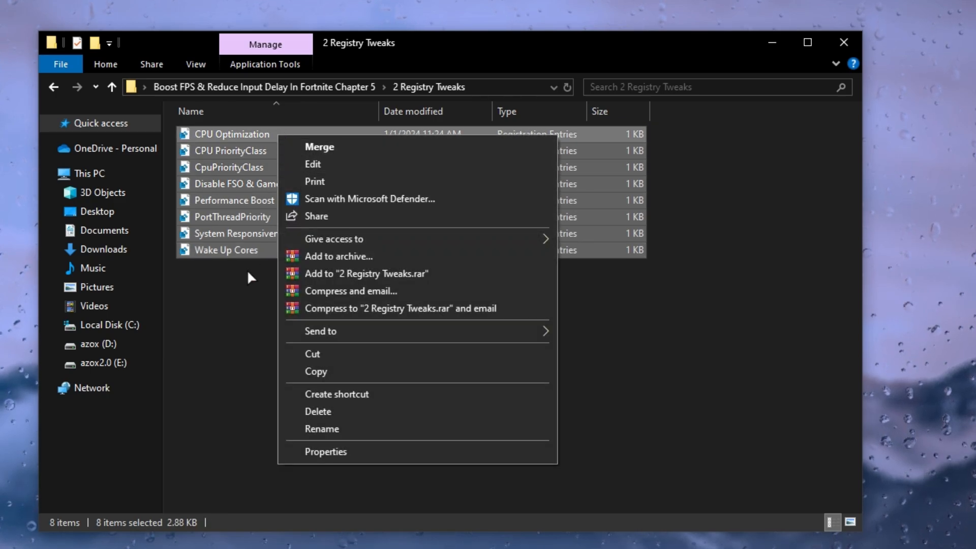
click(265, 199)
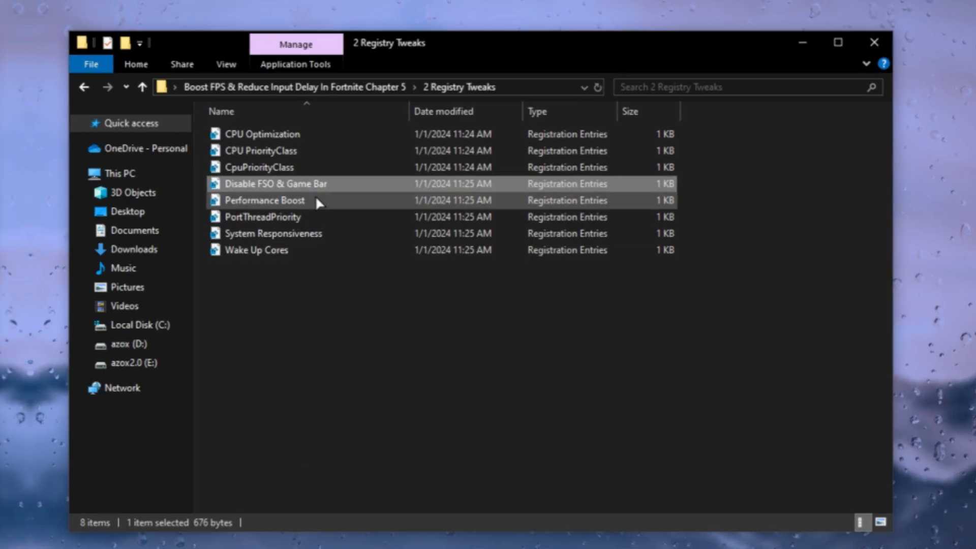
click(112, 86)
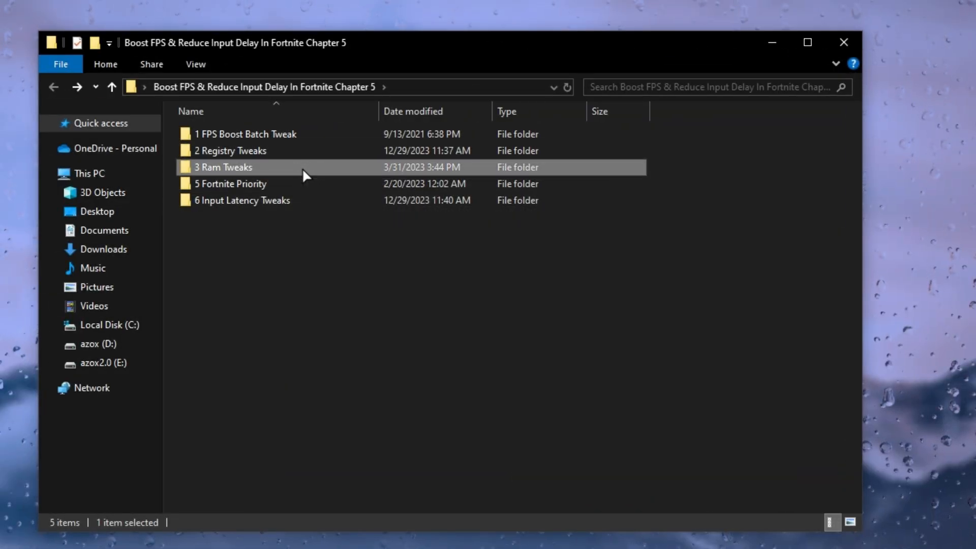
Step: Apply the 16GB Ram tweak from '3 Ram Tweaks' and bring up a '5 Fortnite Priority' file's actions
double_click(222, 166)
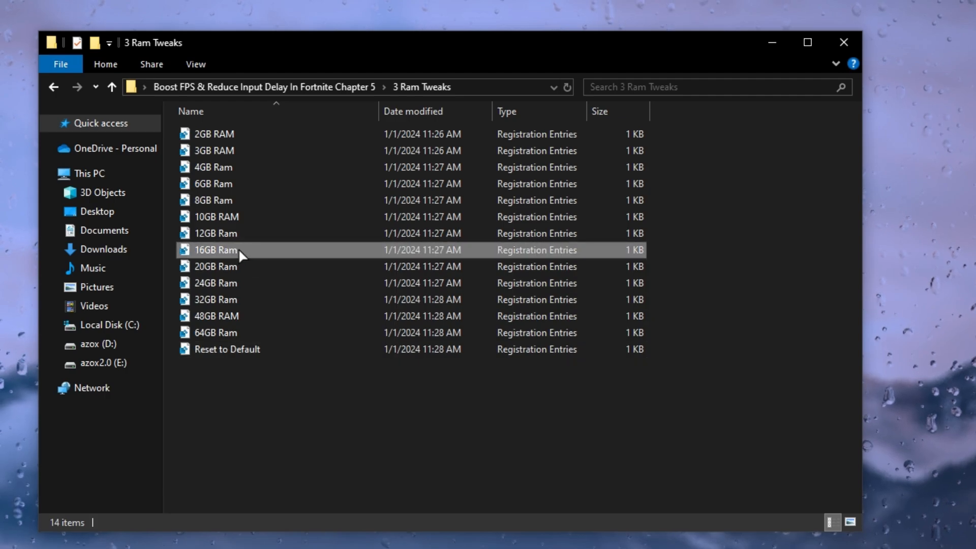
right_click(215, 250)
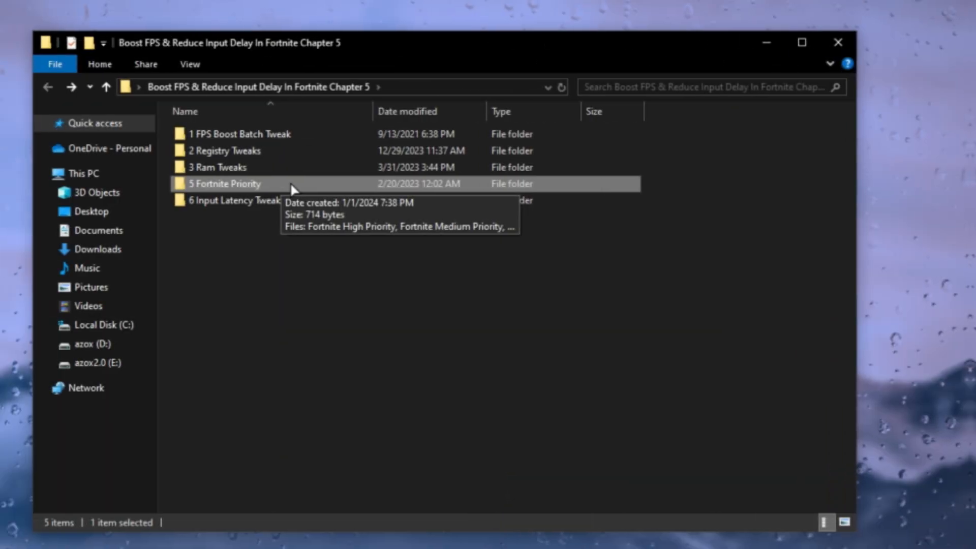
double_click(224, 183)
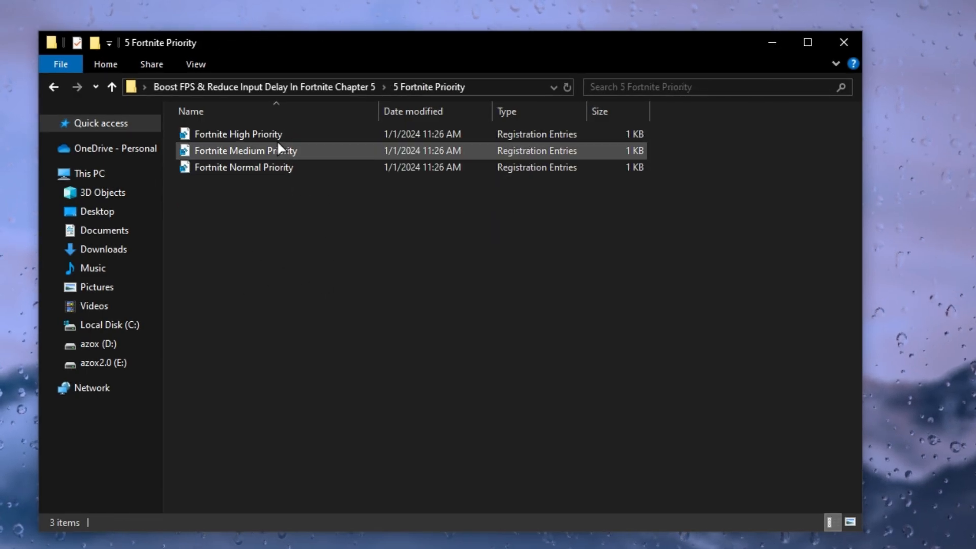
right_click(238, 134)
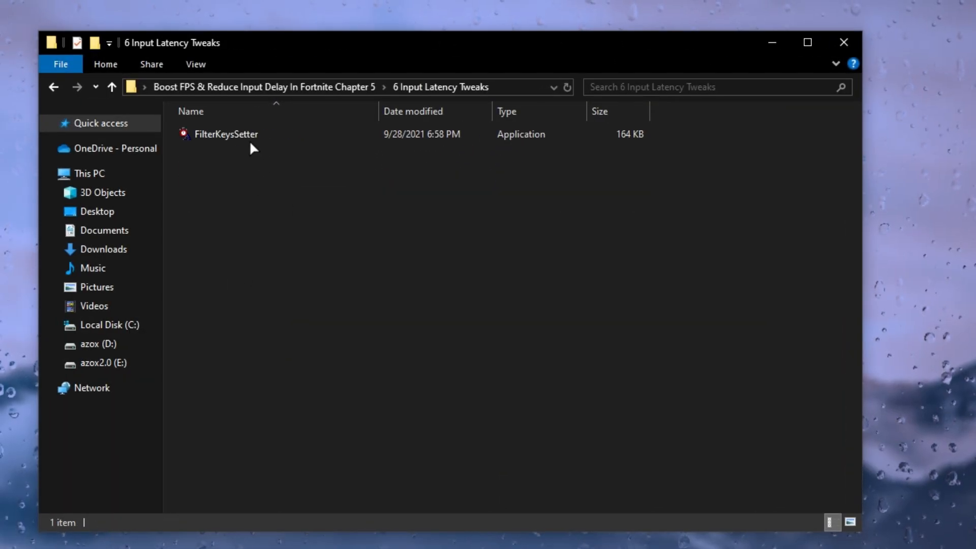
Step: Launch FilterKeysSetter.exe from the '6 Input Latency Tweaks' folder
double_click(227, 133)
text(25)
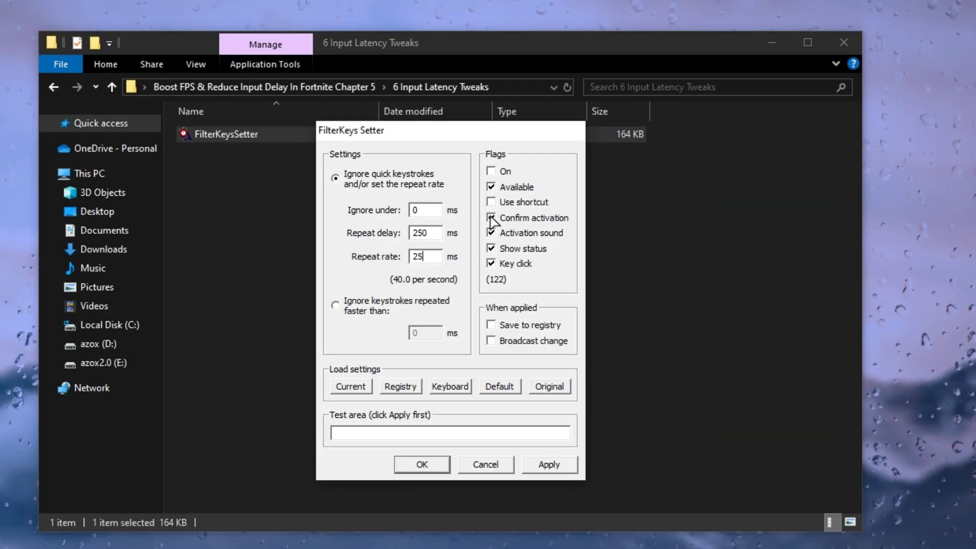
Step: Enable 'Confirm activation' and 'Save to registry' in FilterKeys Setter
click(491, 218)
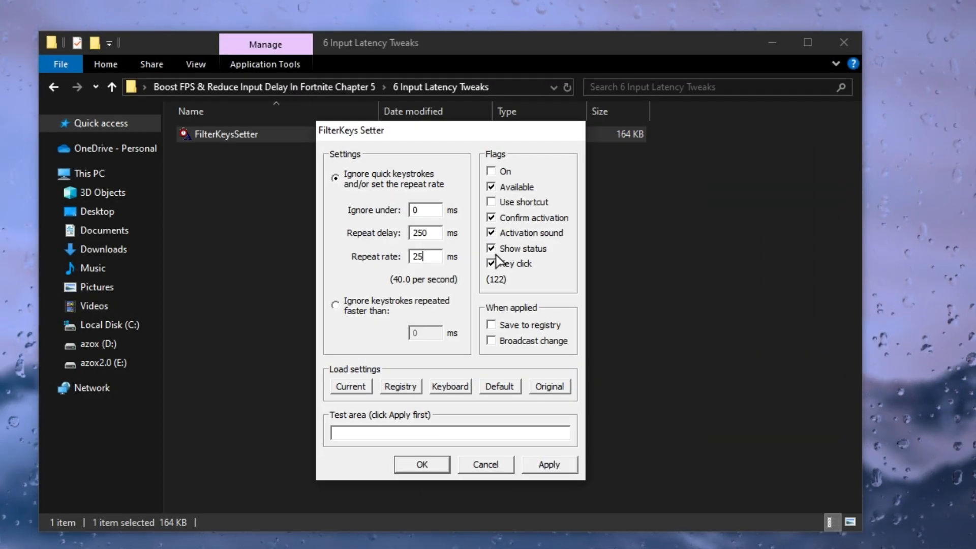
click(492, 325)
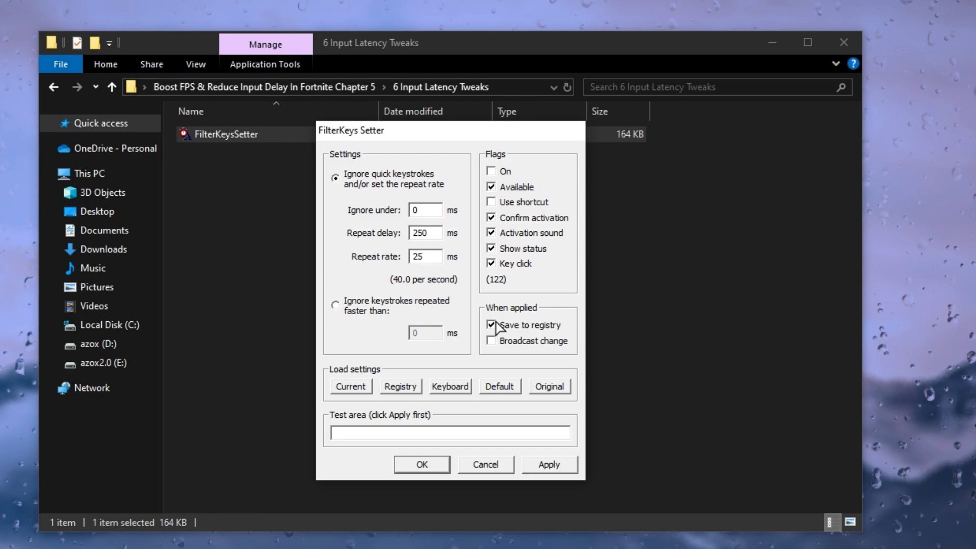